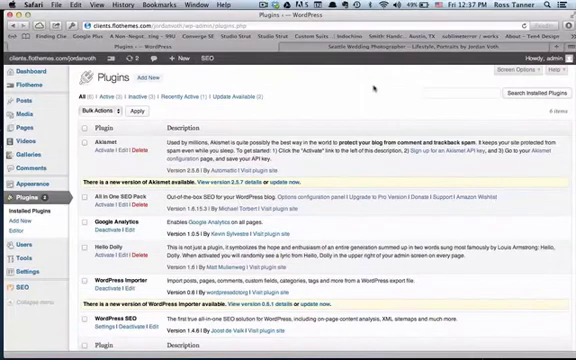
scroll(down, 3)
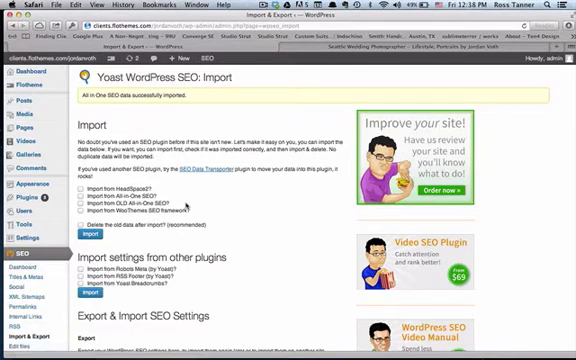
scroll(down, 3)
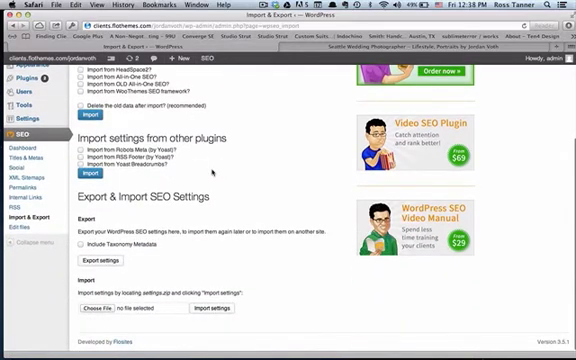
scroll(down, 3)
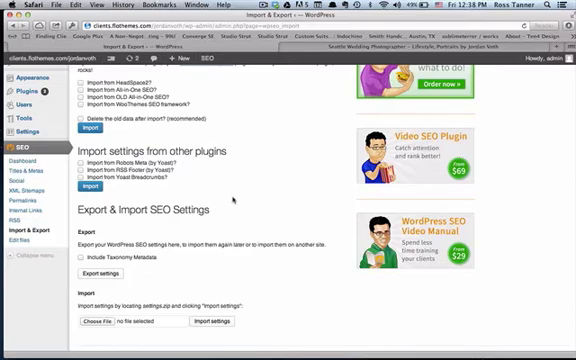
mouse_move(232, 197)
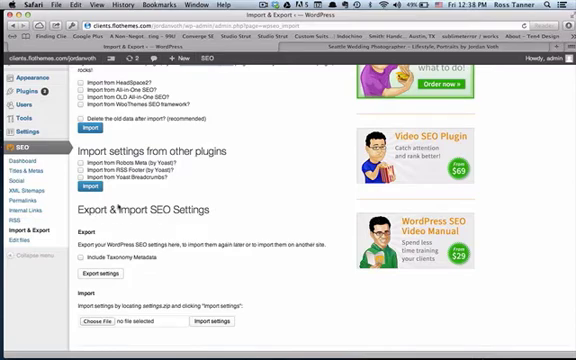